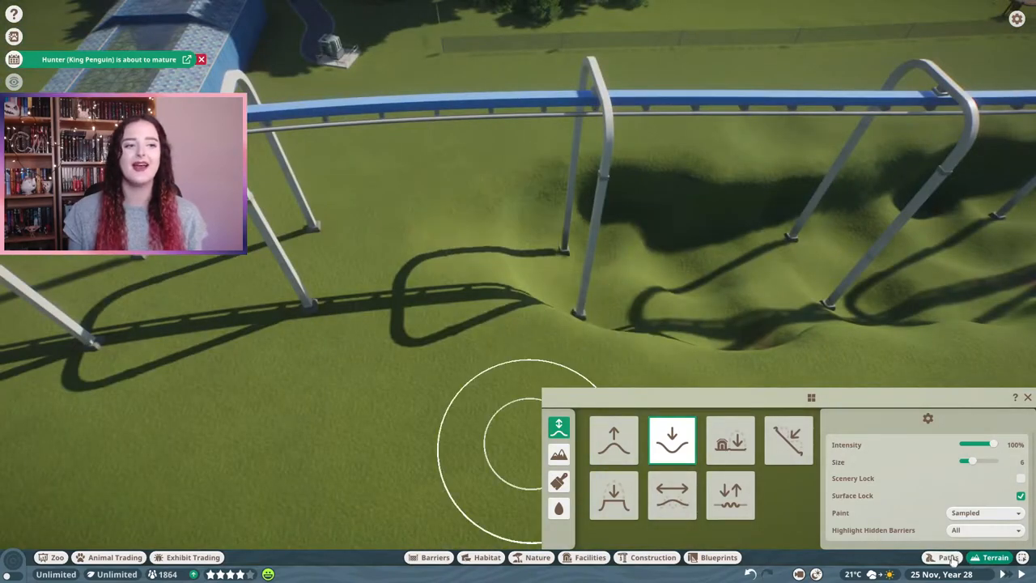
Lower the grassy ground beneath the gondola track with a size 6, 100% Lower brush.
{"action": "left_click", "coordinate": [559, 508]}
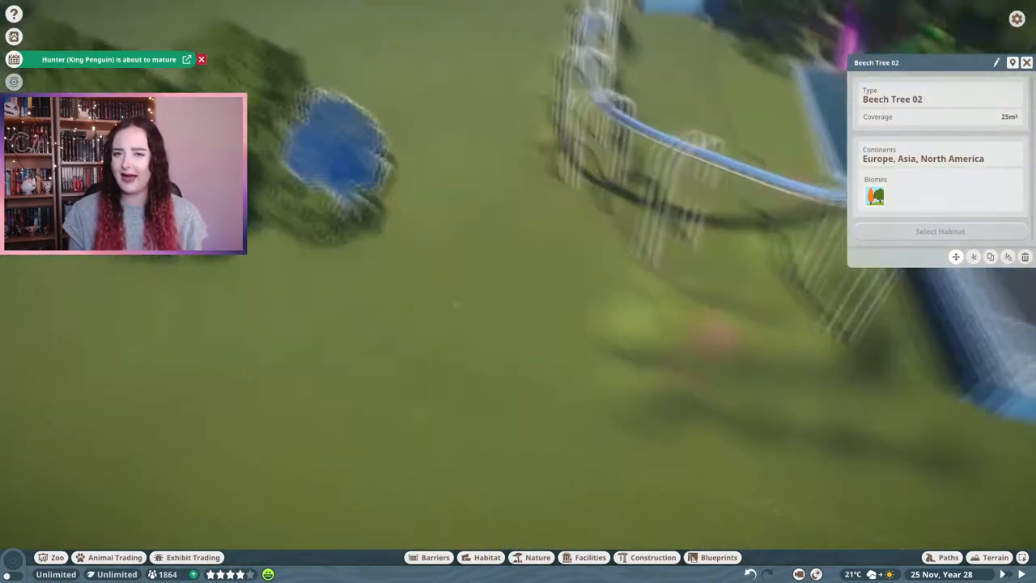
Dig hollows between the gondola supports and raise a mound beside the glass-roofed building.
{"action": "left_click", "coordinate": [993, 557]}
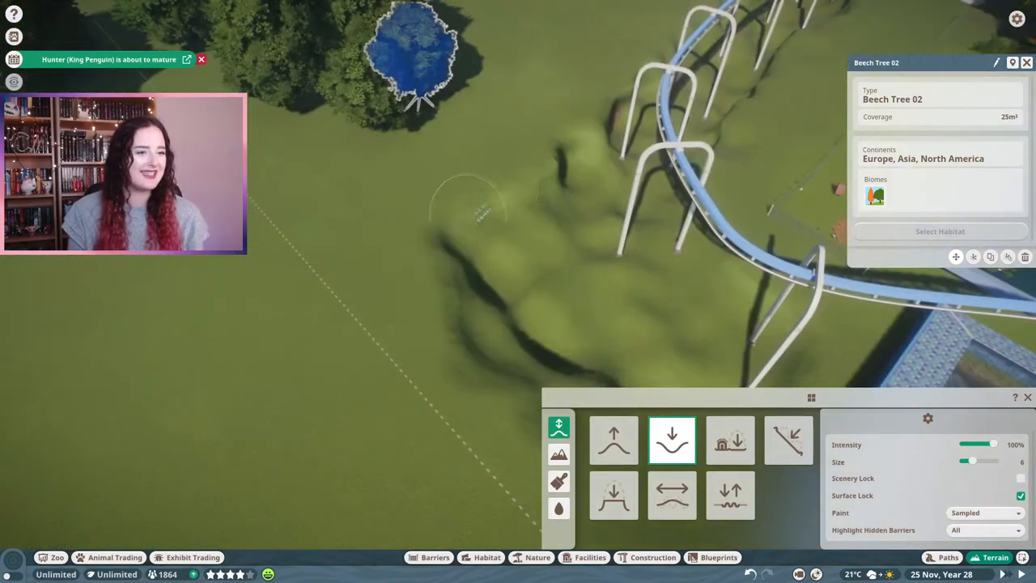
{"action": "left_click", "coordinate": [729, 440]}
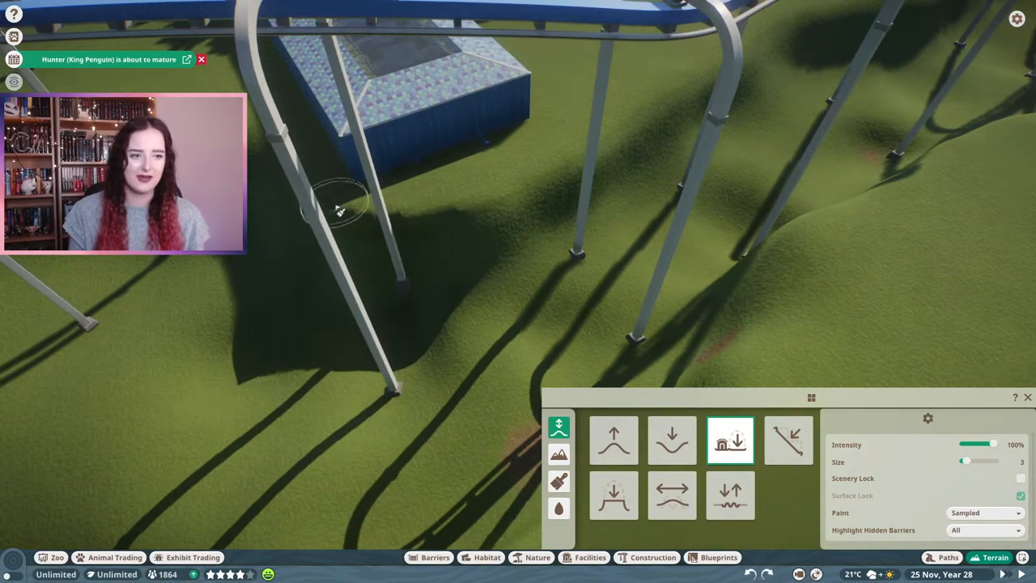
{"action": "left_click", "coordinate": [614, 439]}
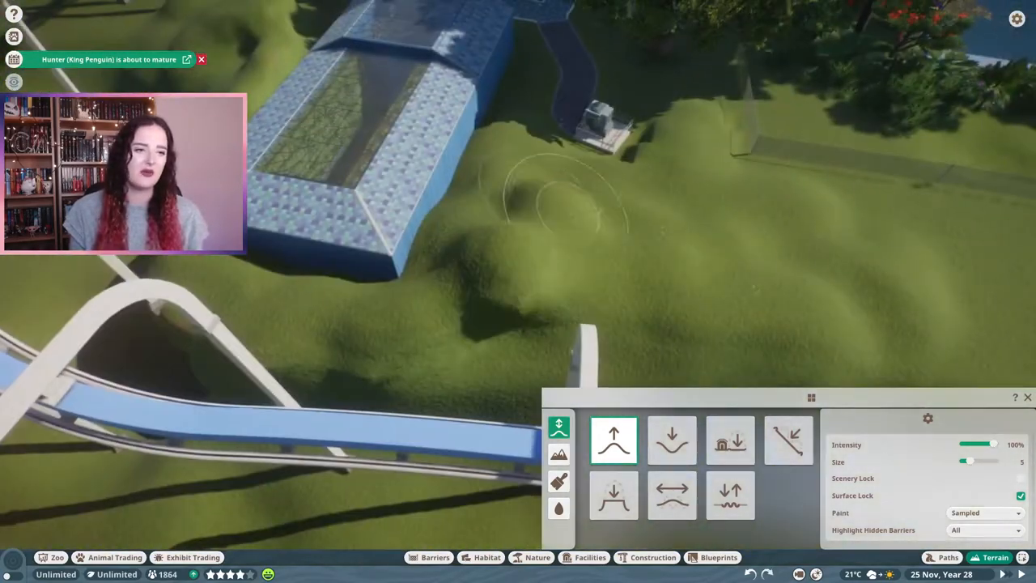
{"action": "left_click", "coordinate": [730, 494]}
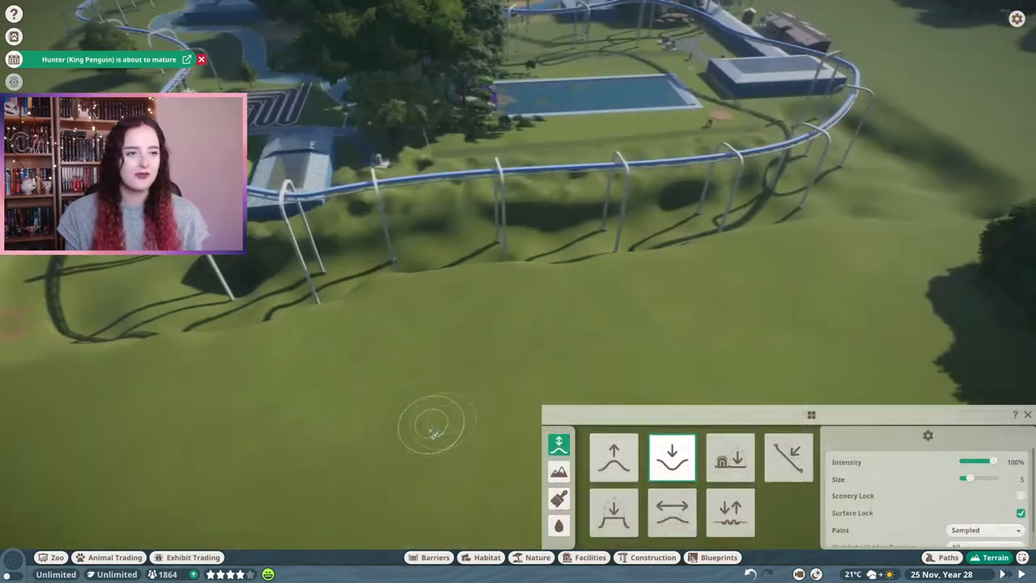
{"action": "left_click", "coordinate": [730, 512]}
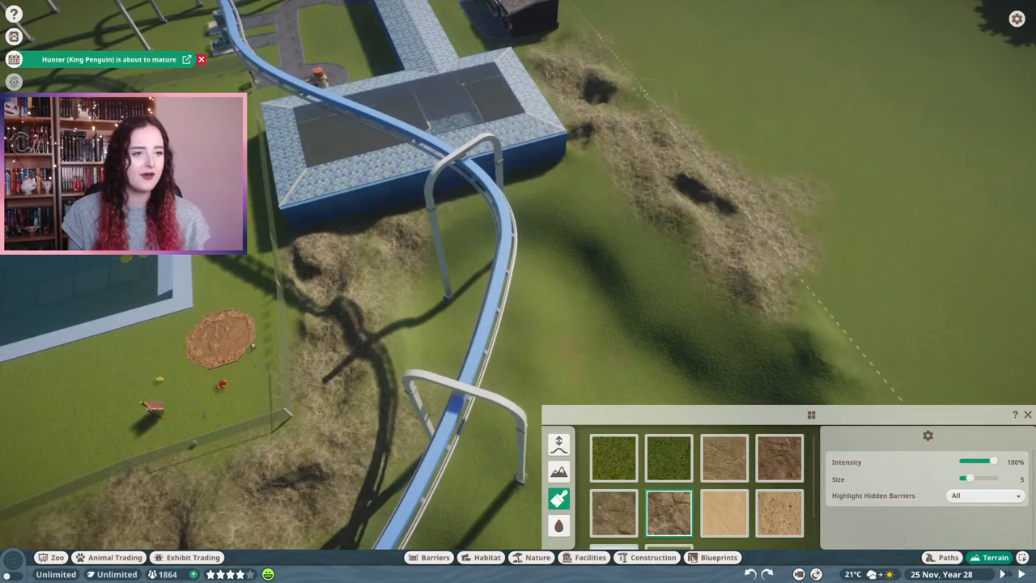
Paint plain grass and Soil (light) textures along the hill ridges beside the gondola.
{"action": "left_click", "coordinate": [613, 458]}
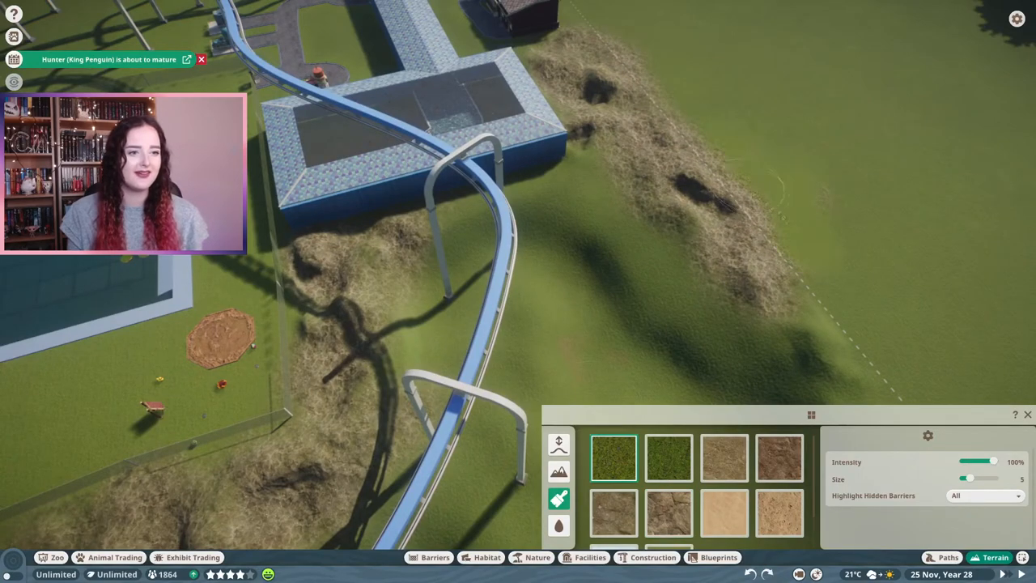
{"action": "left_click", "coordinate": [668, 457]}
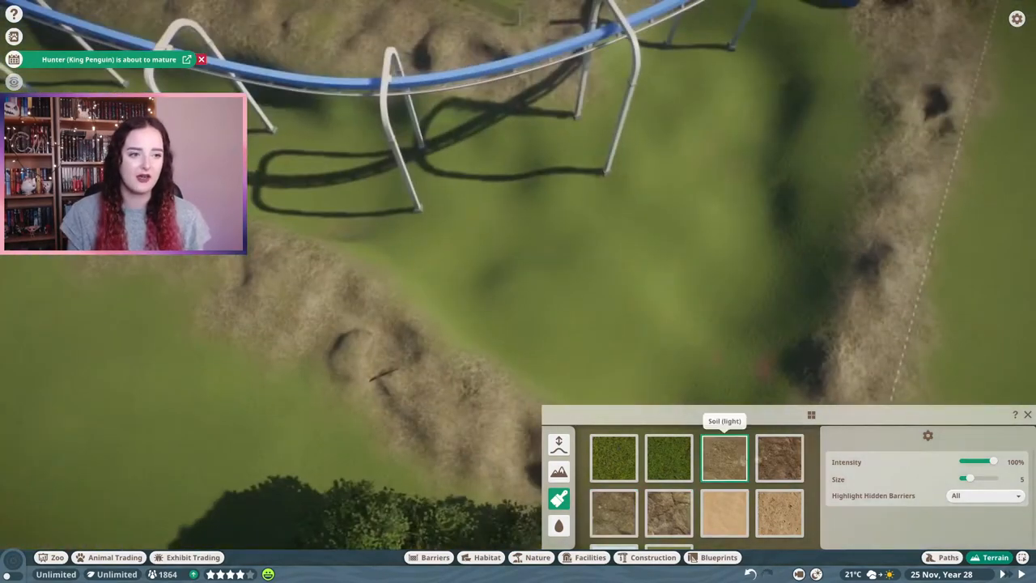
{"action": "left_click", "coordinate": [779, 458]}
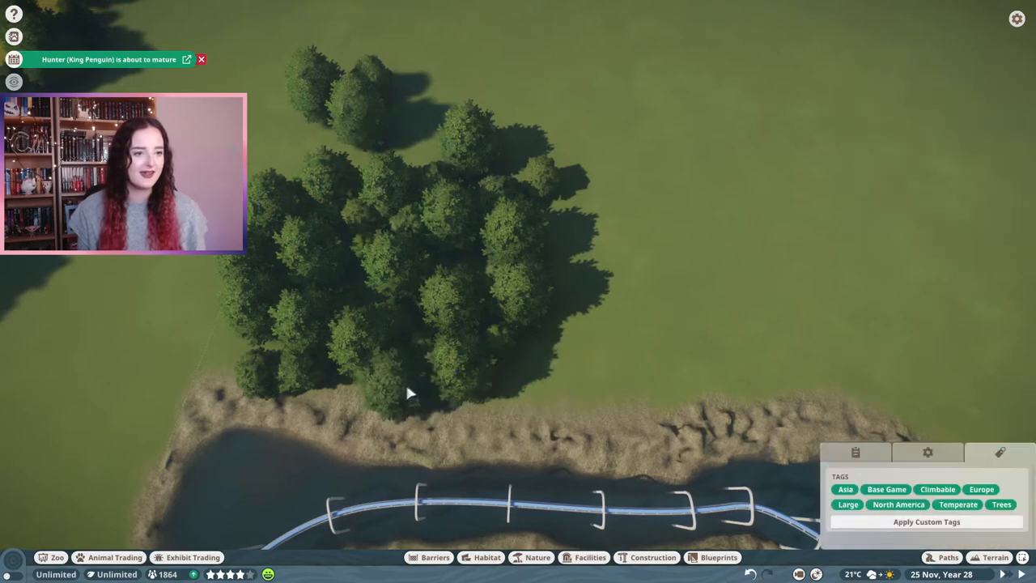
Plant clusters of temperate trees along both river banks under the gondola.
{"action": "left_click", "coordinate": [594, 384]}
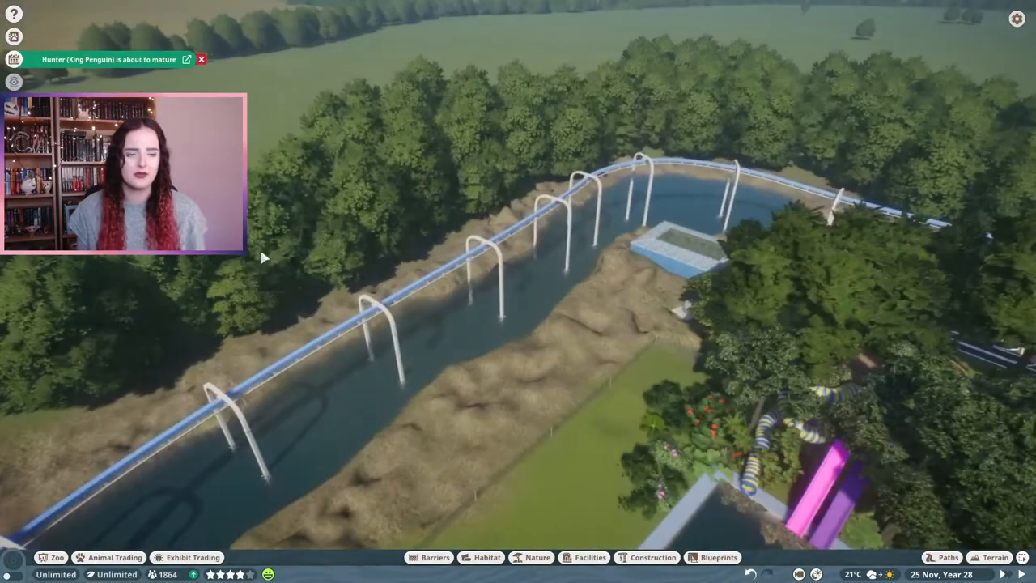
{"action": "left_click", "coordinate": [536, 557]}
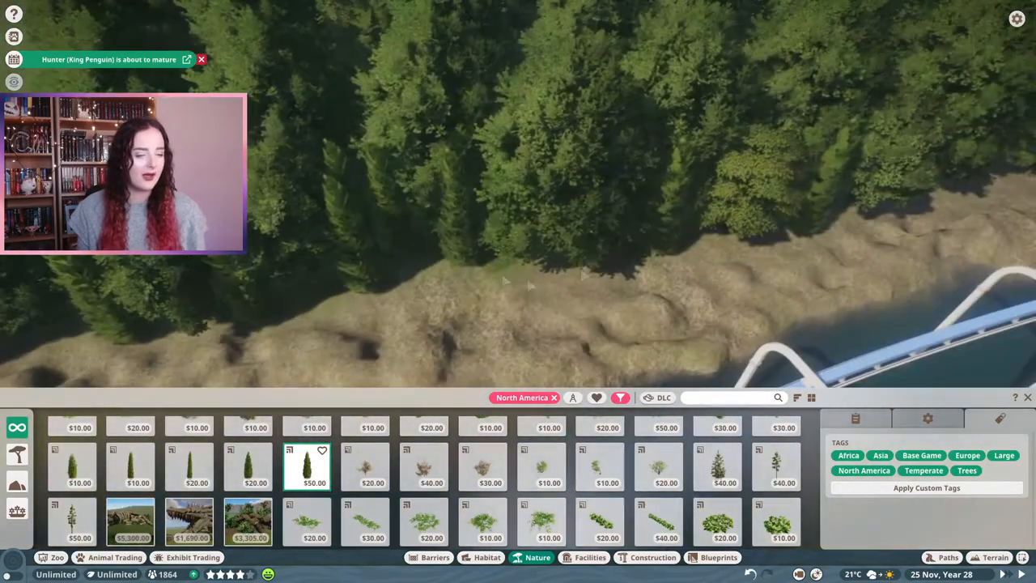
Plant Giant Red Cedars 01 and 03 and other conifers along the pool's bank.
{"action": "left_click", "coordinate": [716, 467]}
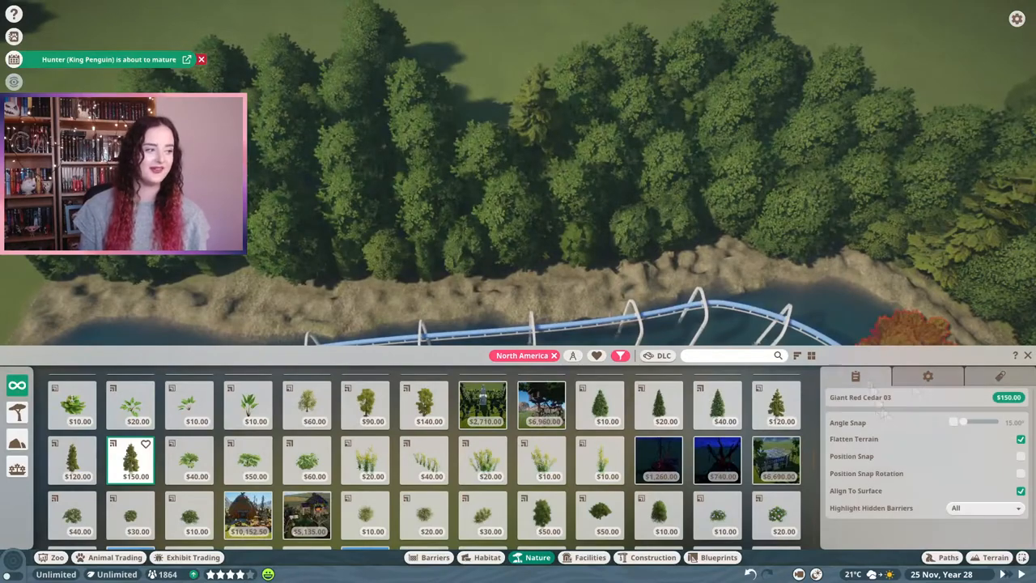
{"action": "left_click", "coordinate": [775, 404]}
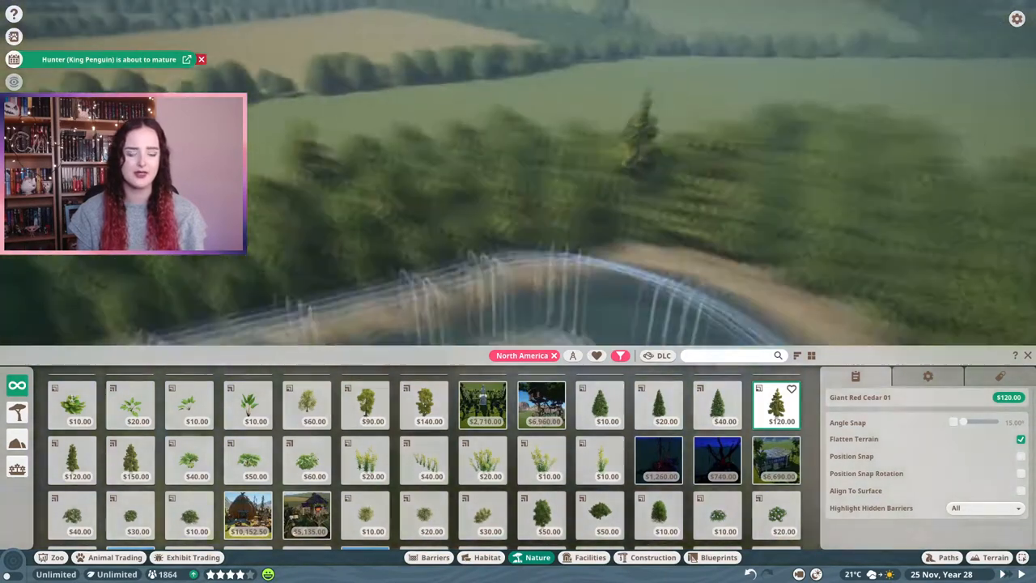
{"action": "left_click", "coordinate": [72, 460]}
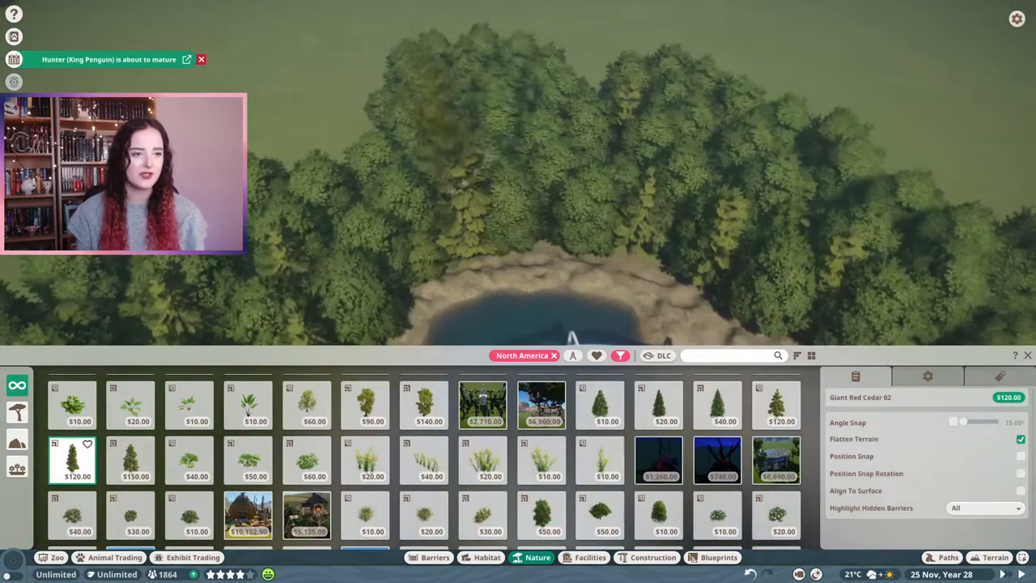
{"action": "left_click", "coordinate": [130, 460]}
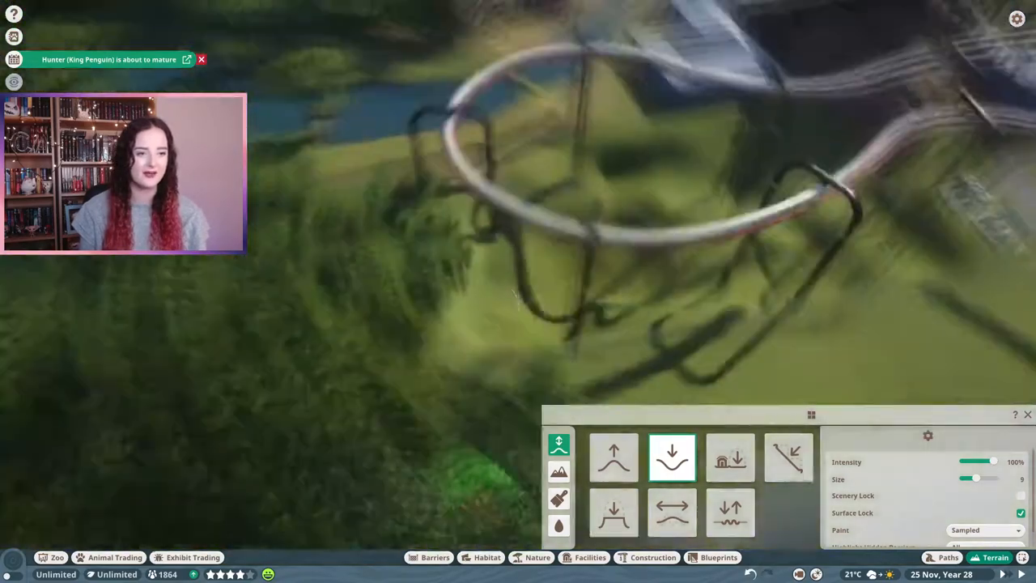
Lower ground under the ride track, raise a grassy hill, and paint it with rocky texture.
{"action": "left_click", "coordinate": [613, 457]}
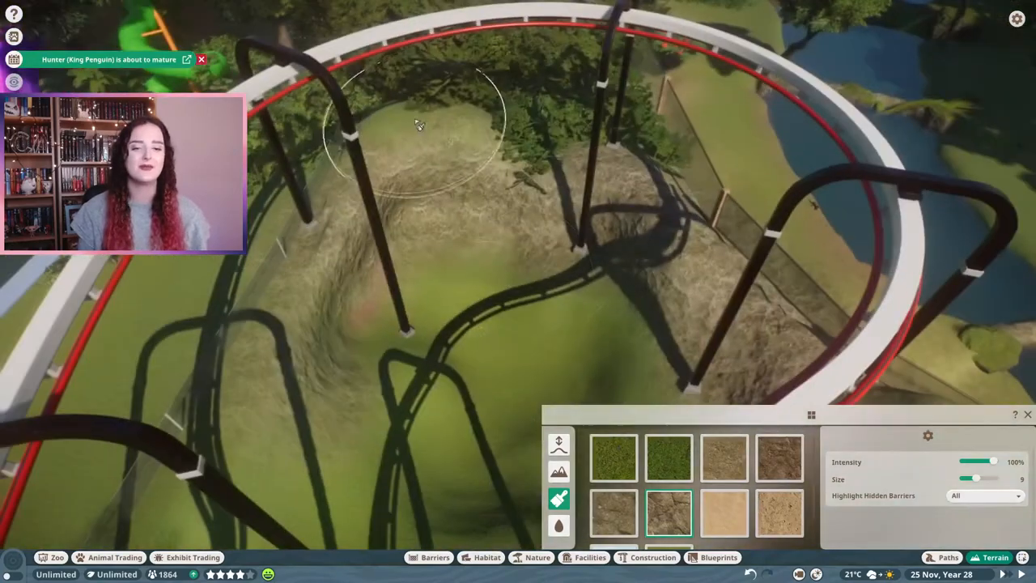
{"action": "left_click", "coordinate": [558, 443]}
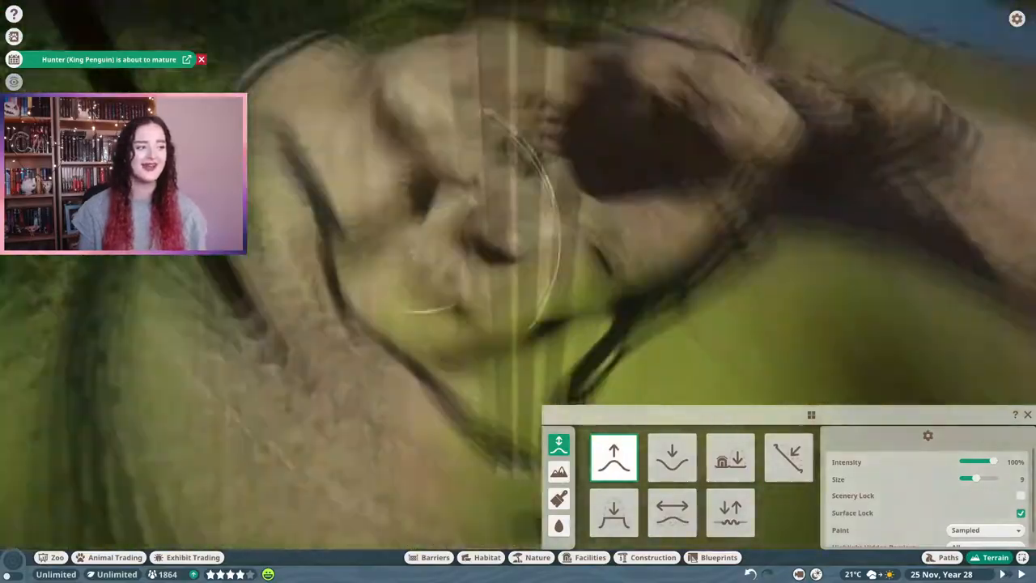
{"action": "left_click", "coordinate": [672, 457]}
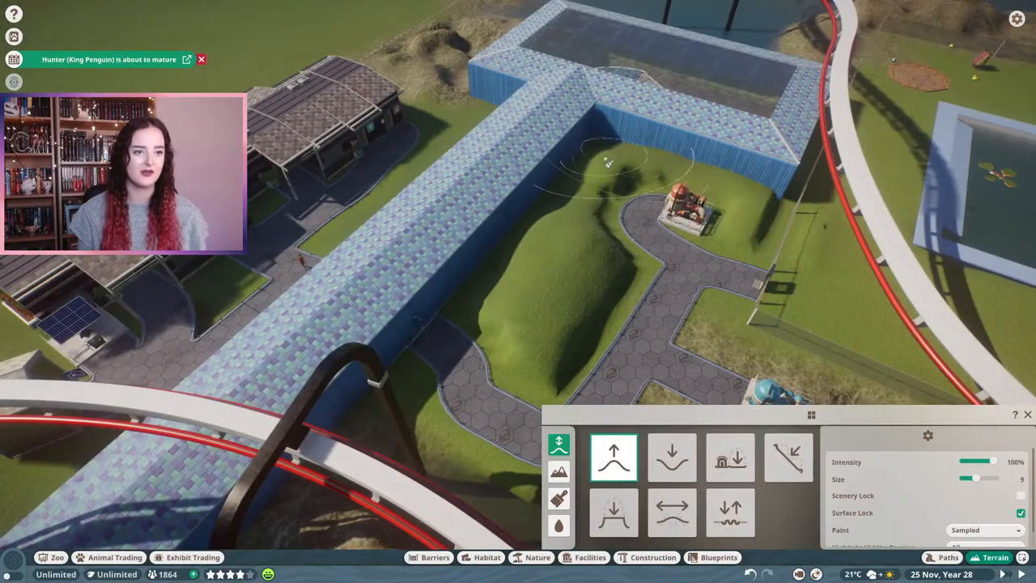
Lower a size 10 hollow under the curving ride track beside the hill.
{"action": "left_click", "coordinate": [730, 512]}
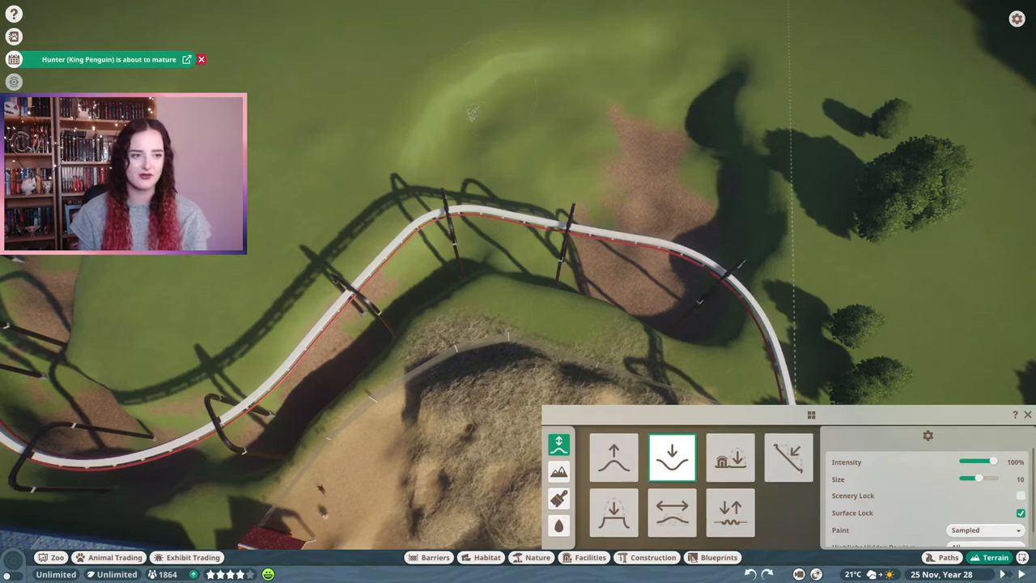
Carve dips into the pond-side ridge and smooth its lumpy surface with size 14 brushes.
{"action": "left_click", "coordinate": [559, 525]}
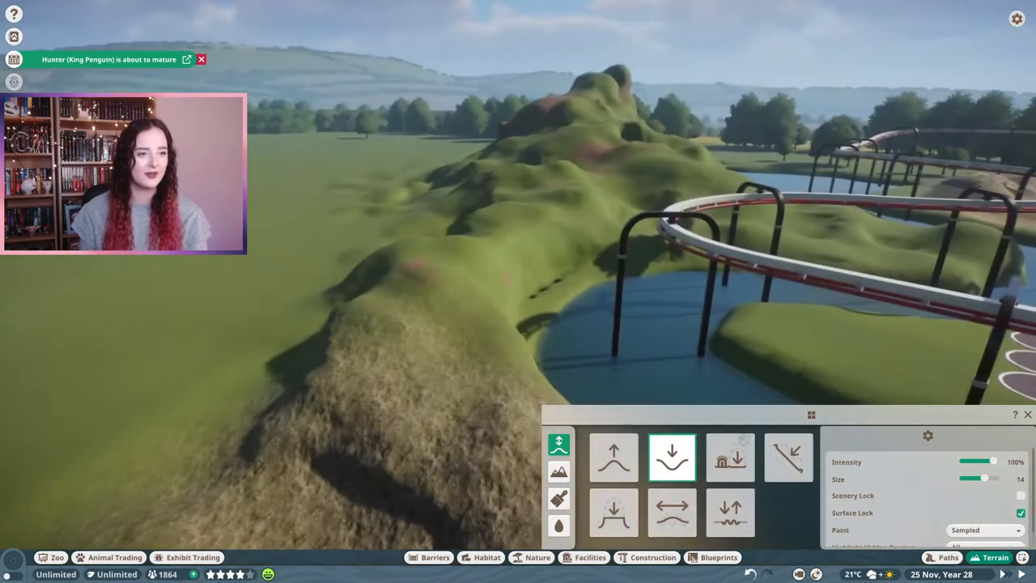
{"action": "left_click", "coordinate": [672, 513]}
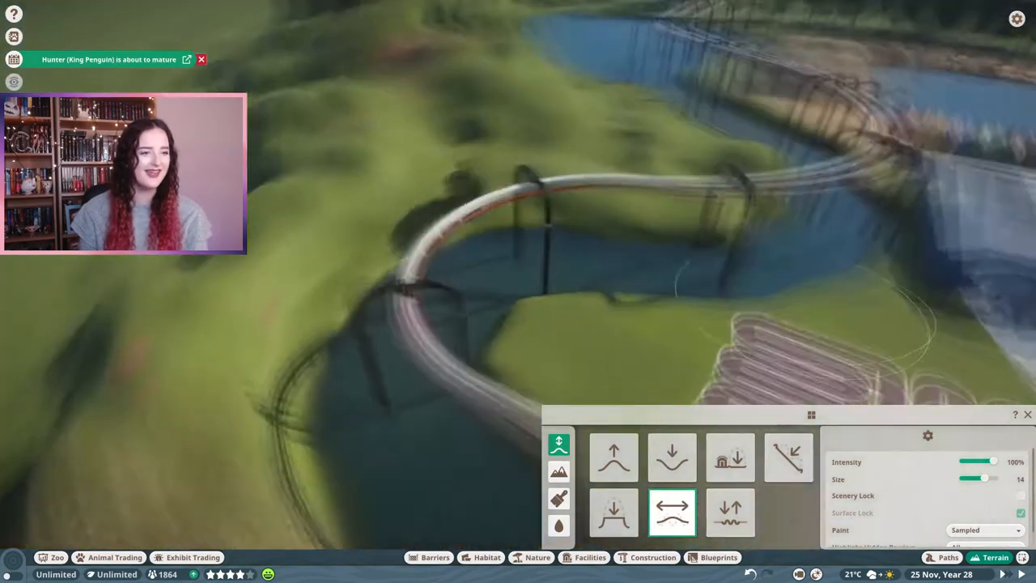
{"action": "left_click", "coordinate": [559, 499]}
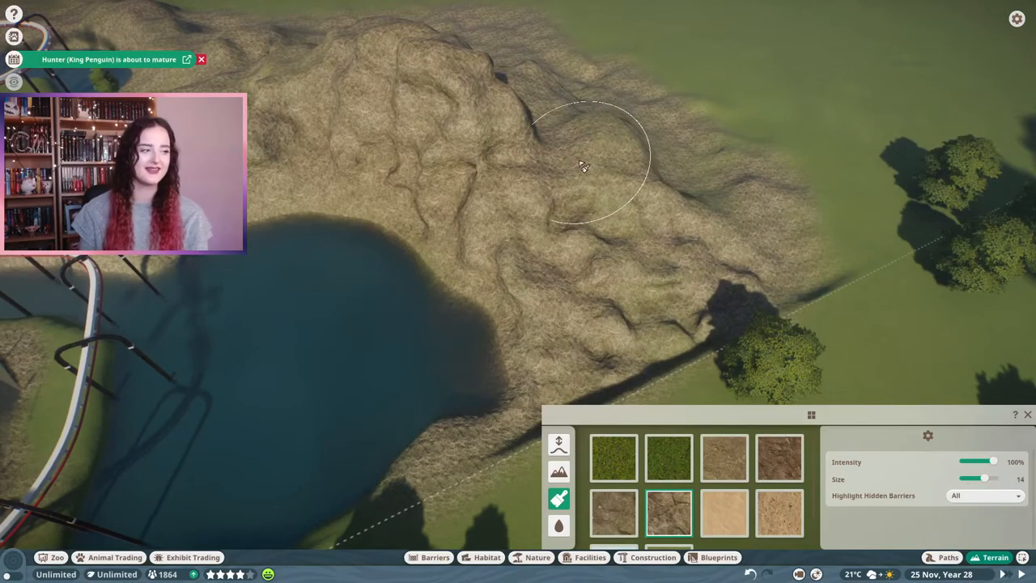
{"action": "mouse_move", "coordinate": [619, 142]}
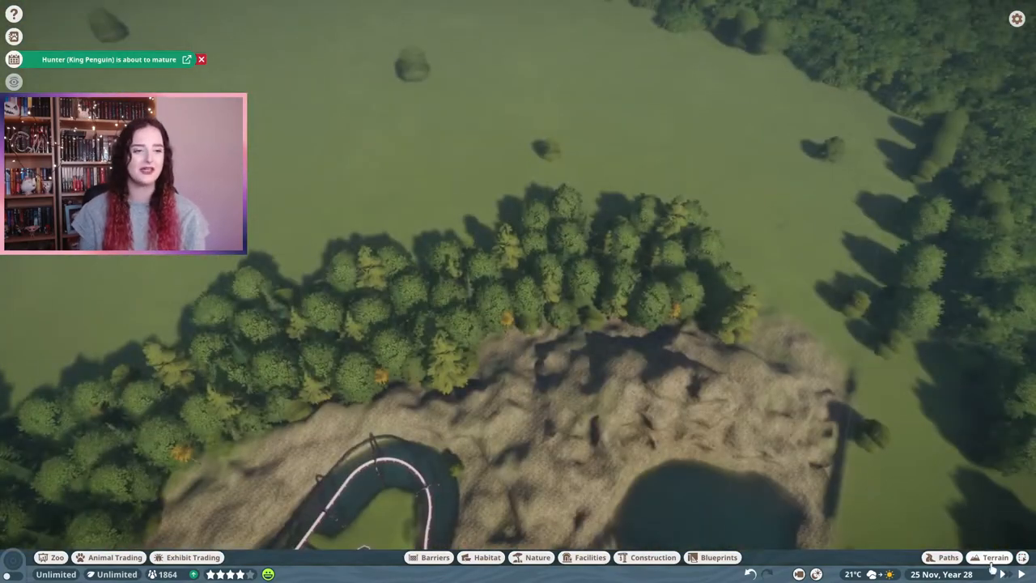
Select the Giant Red Cedar 03 at the cliff edge to show its info panel.
{"action": "left_click", "coordinate": [995, 557]}
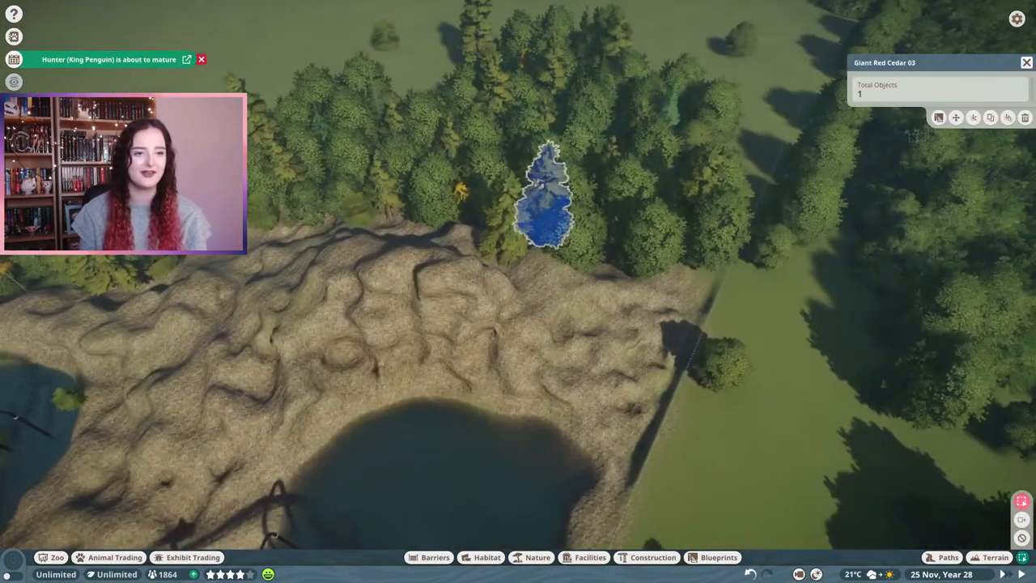
{"action": "left_click", "coordinate": [465, 247]}
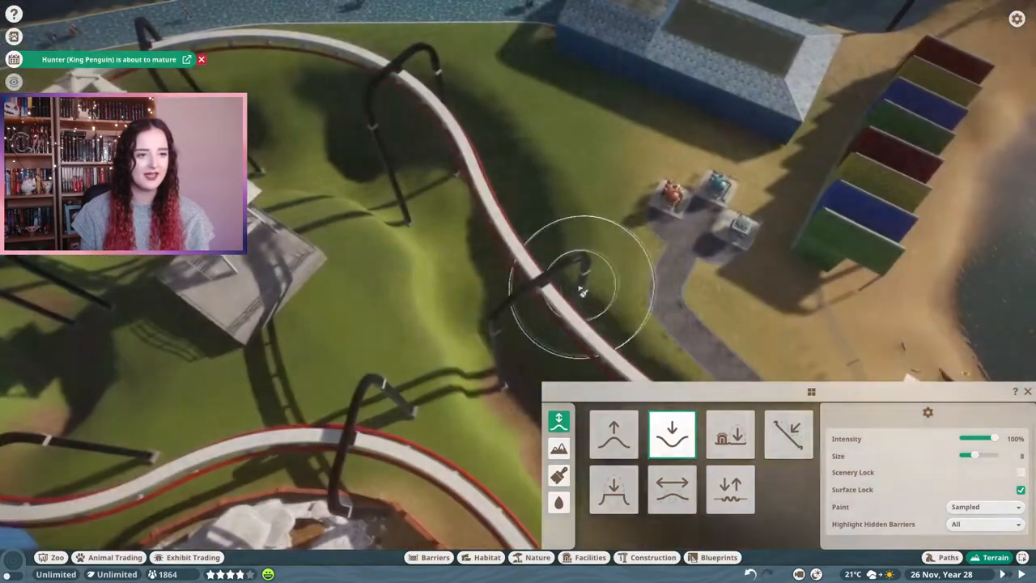
{"action": "left_click", "coordinate": [558, 475]}
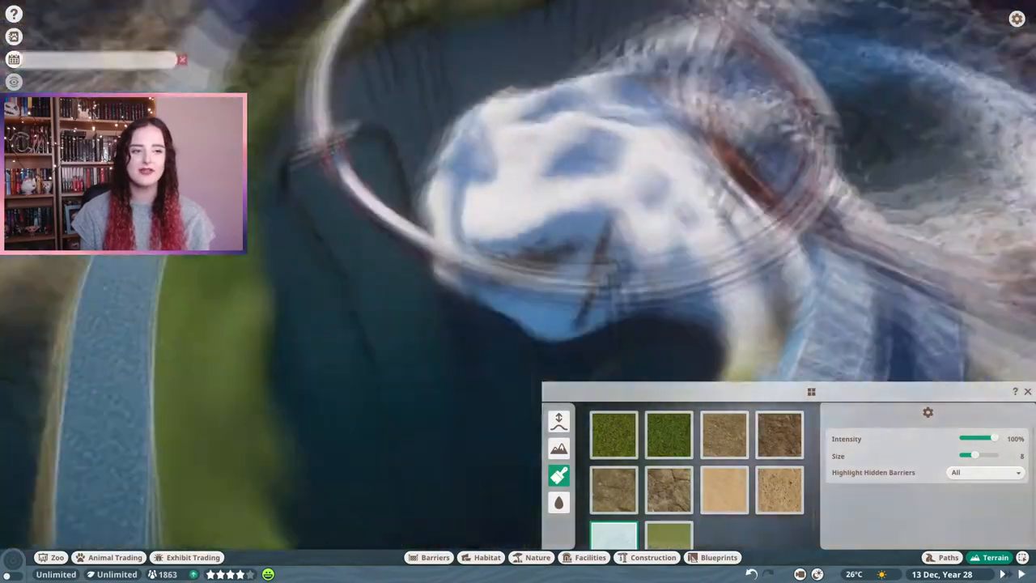
{"action": "left_click", "coordinate": [486, 556]}
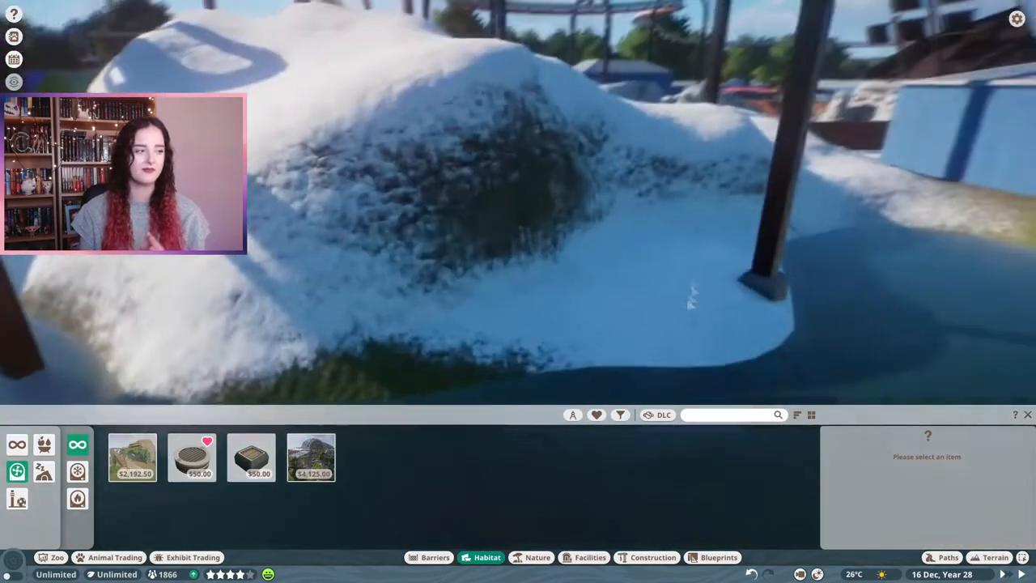
Close the Terrain panel, inspect the cooler's 0°C setting, then close its info panel.
{"action": "left_click", "coordinate": [995, 556]}
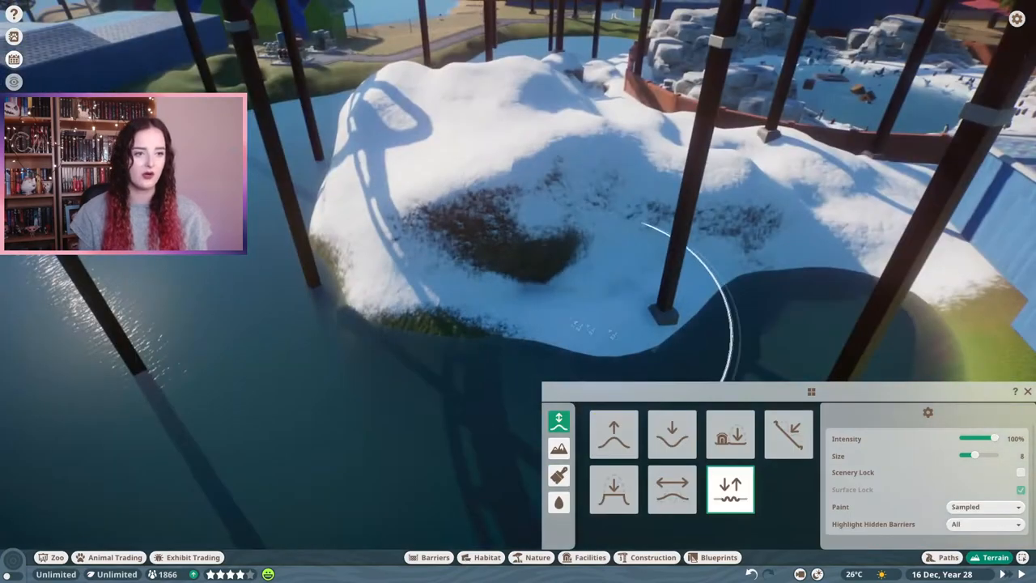
{"action": "left_click", "coordinate": [672, 434]}
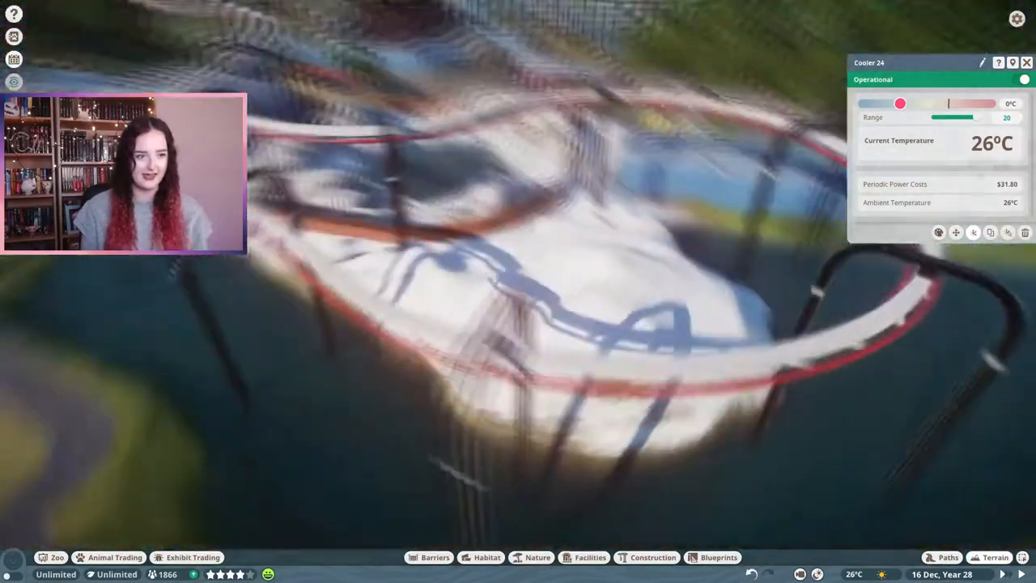
{"action": "left_click", "coordinate": [996, 557]}
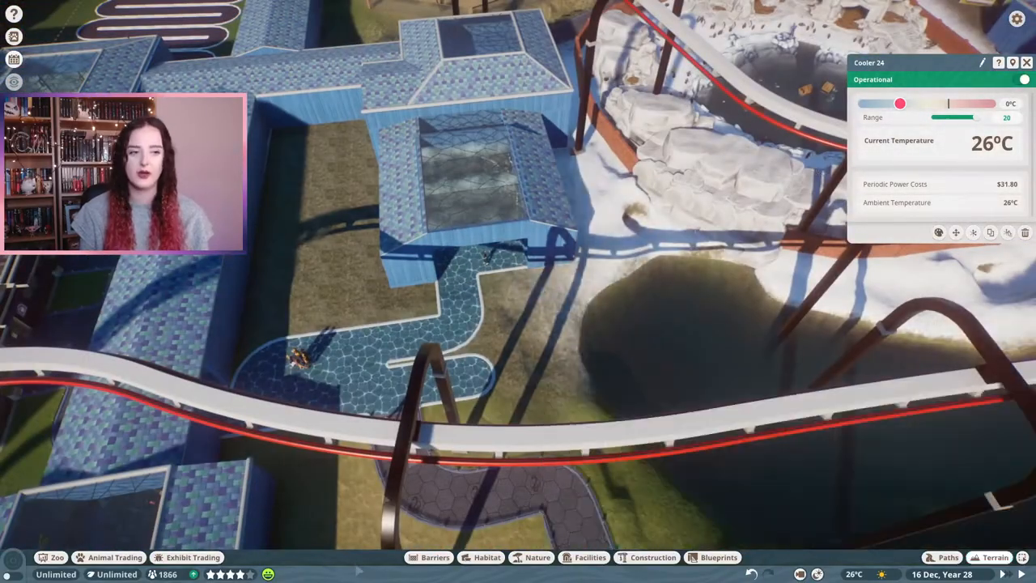
{"action": "left_click", "coordinate": [486, 556]}
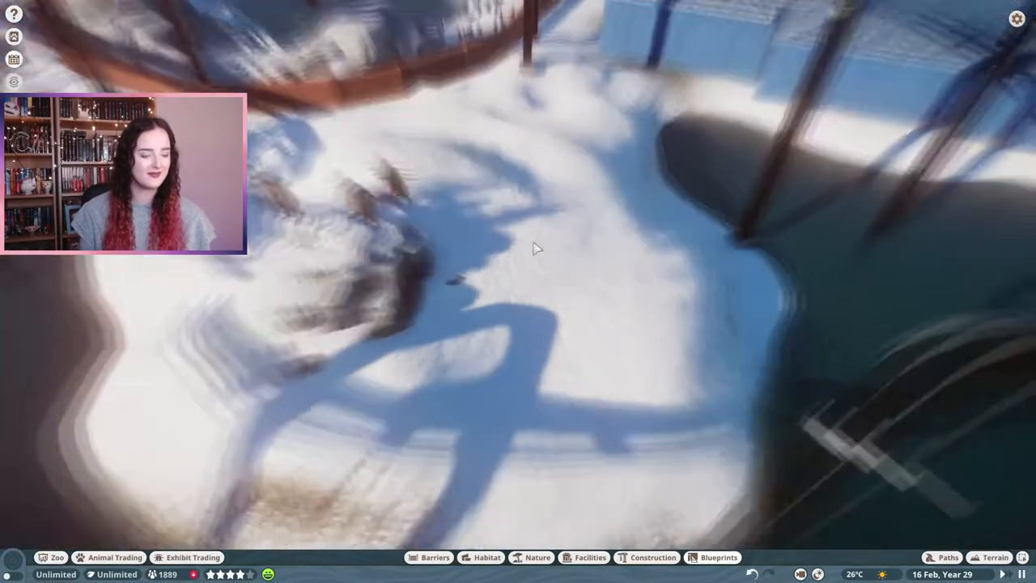
Place the Aquatic Penguin Shelter blueprint beside the blue building and enter its edit mode.
{"action": "left_click", "coordinate": [718, 557]}
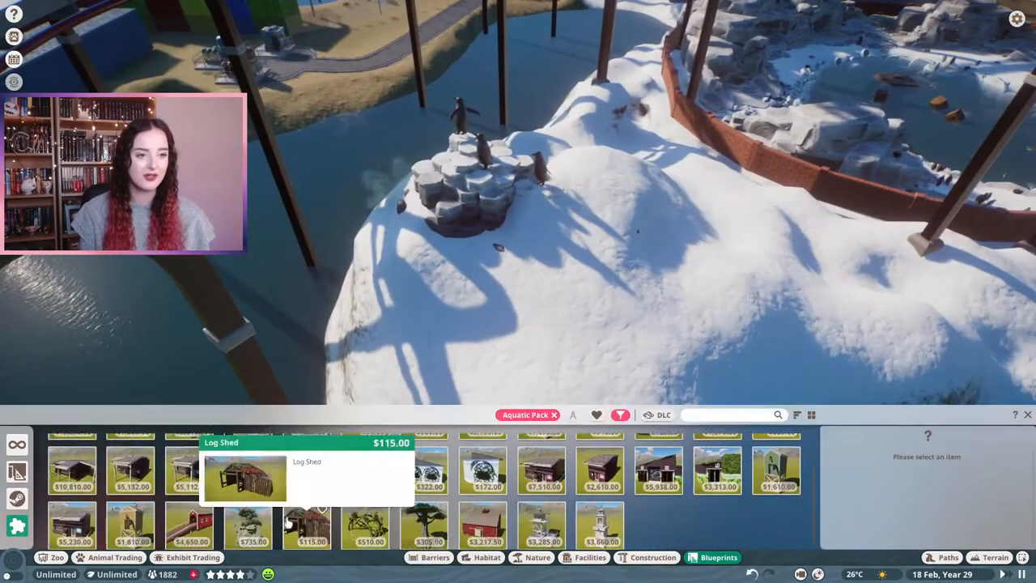
{"action": "left_click", "coordinate": [600, 526]}
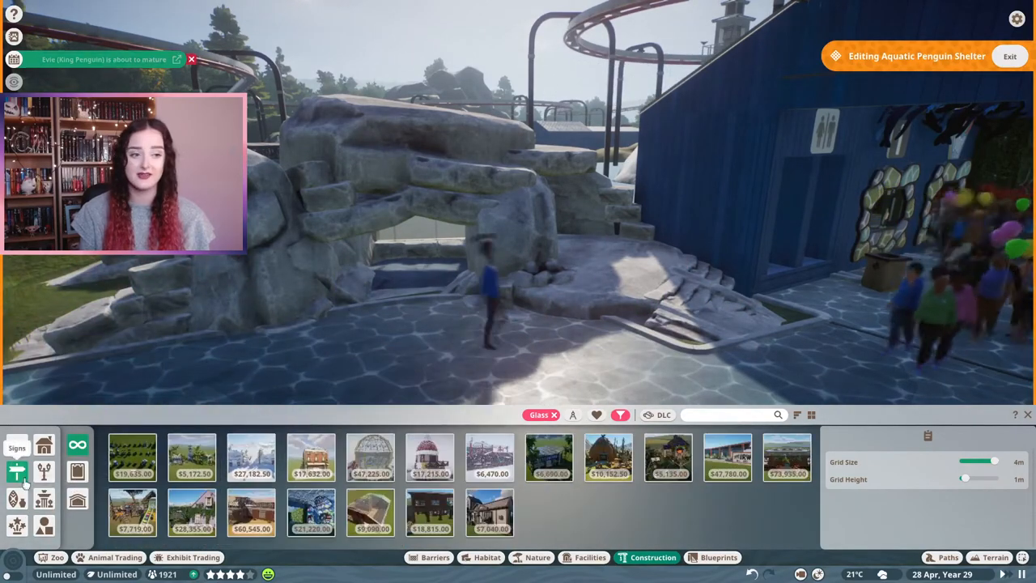
Perch Aquatic Pack penguin statues on the shelter rocks.
{"action": "left_click", "coordinate": [620, 415]}
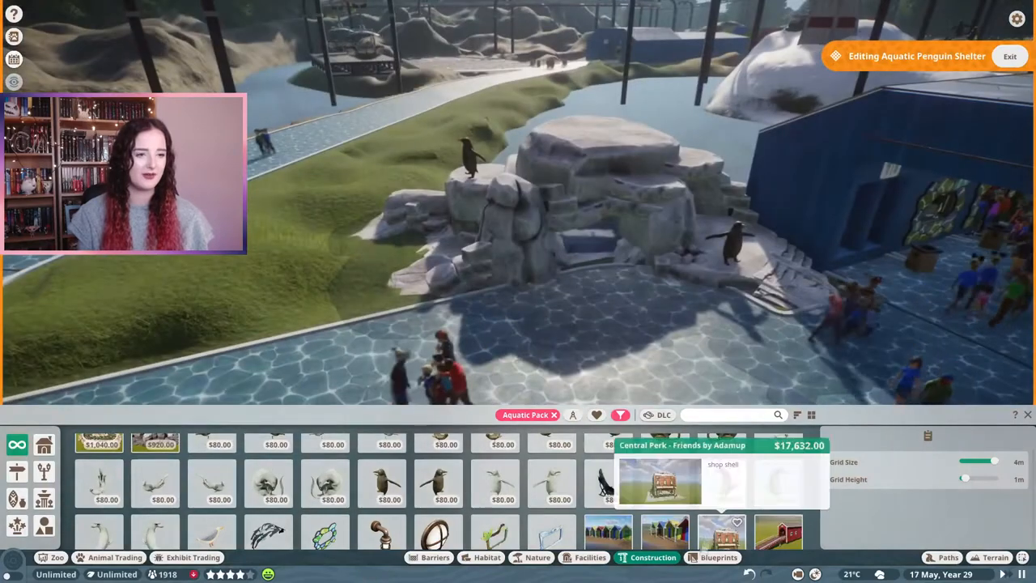
{"action": "left_click", "coordinate": [712, 556]}
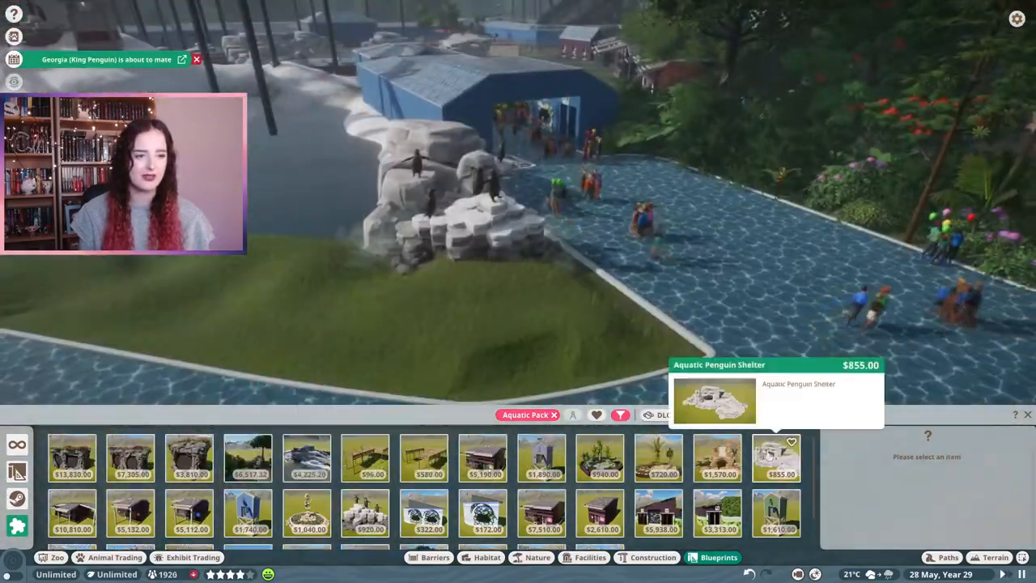
Hover the Aquatic Sculpture Collection Penguins blueprint and open the Aquatic Penguin Shelter's info panel.
{"action": "left_click", "coordinate": [775, 457]}
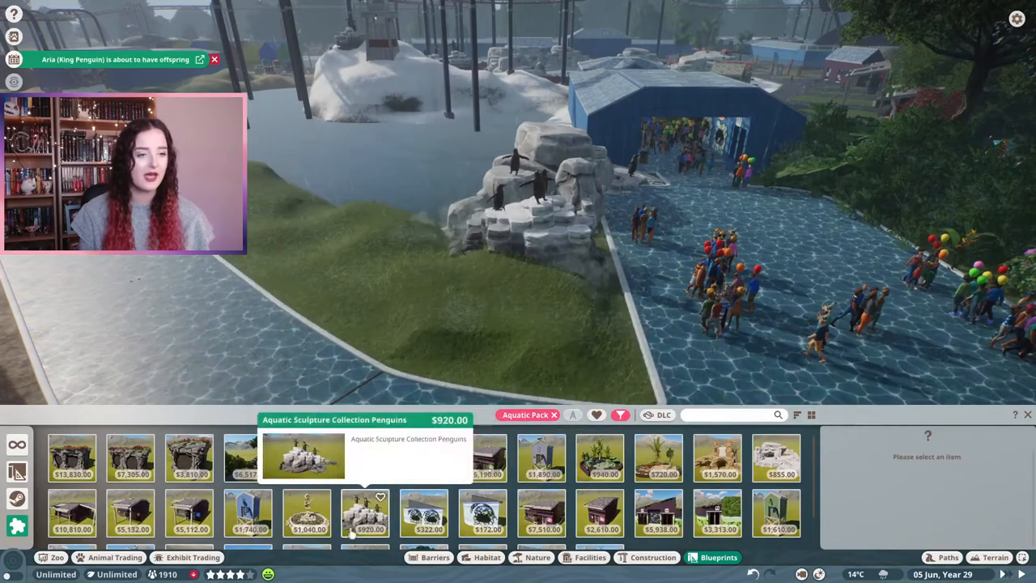
{"action": "left_click", "coordinate": [775, 457]}
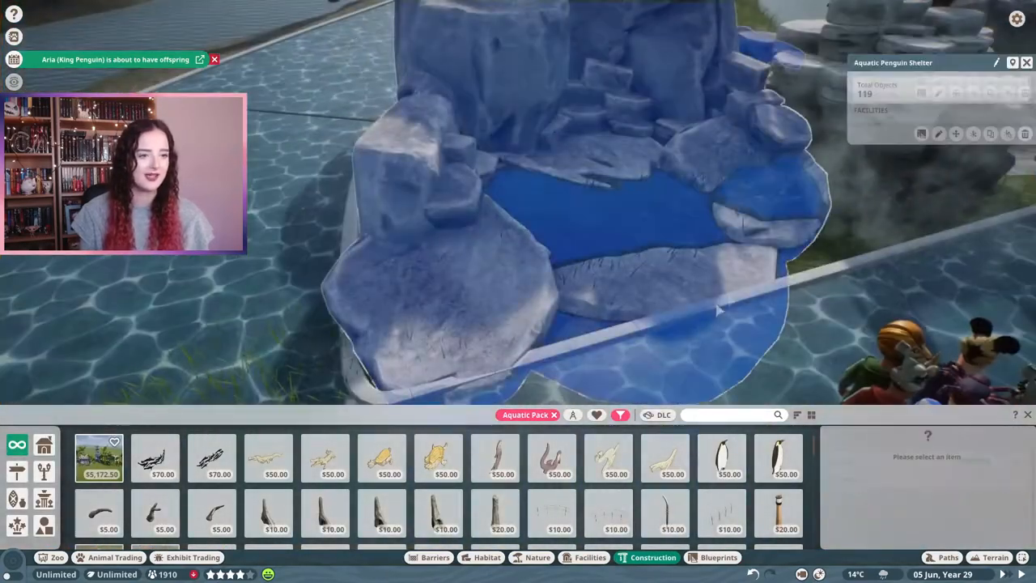
Edit the shelter group and select Aquatic Faux Rock 03 for moving or rotating.
{"action": "left_click", "coordinate": [996, 556]}
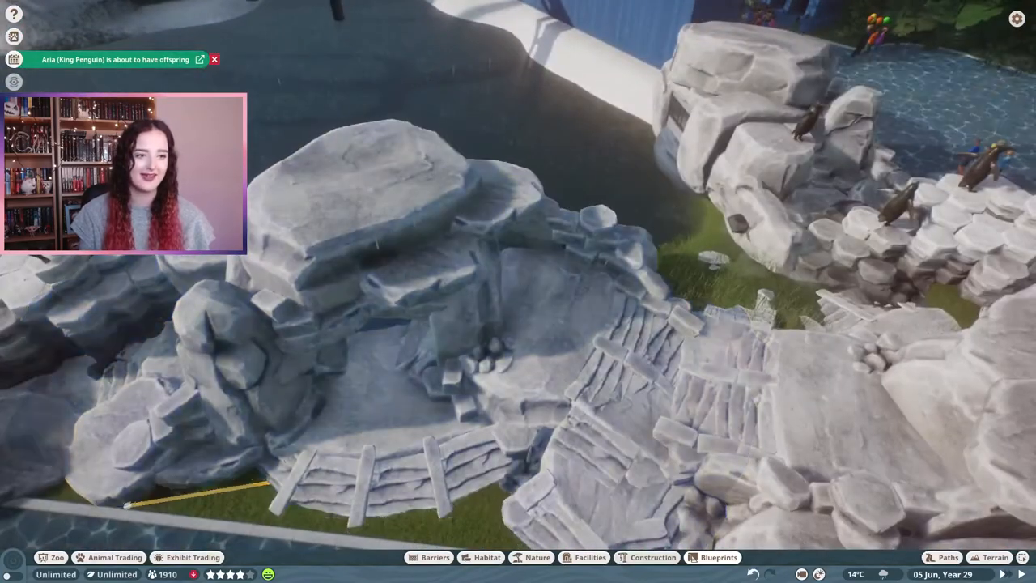
{"action": "left_click", "coordinate": [653, 557]}
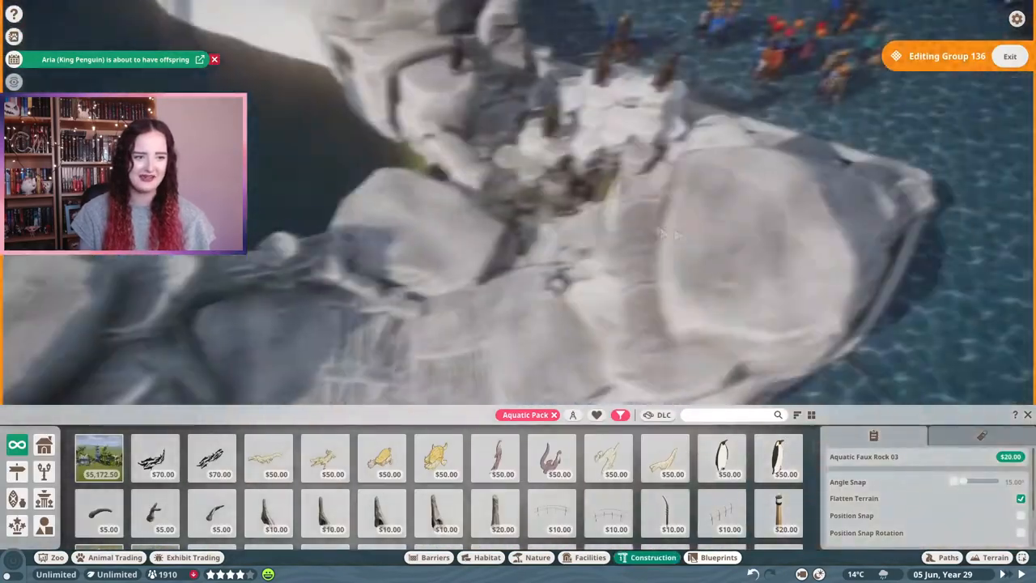